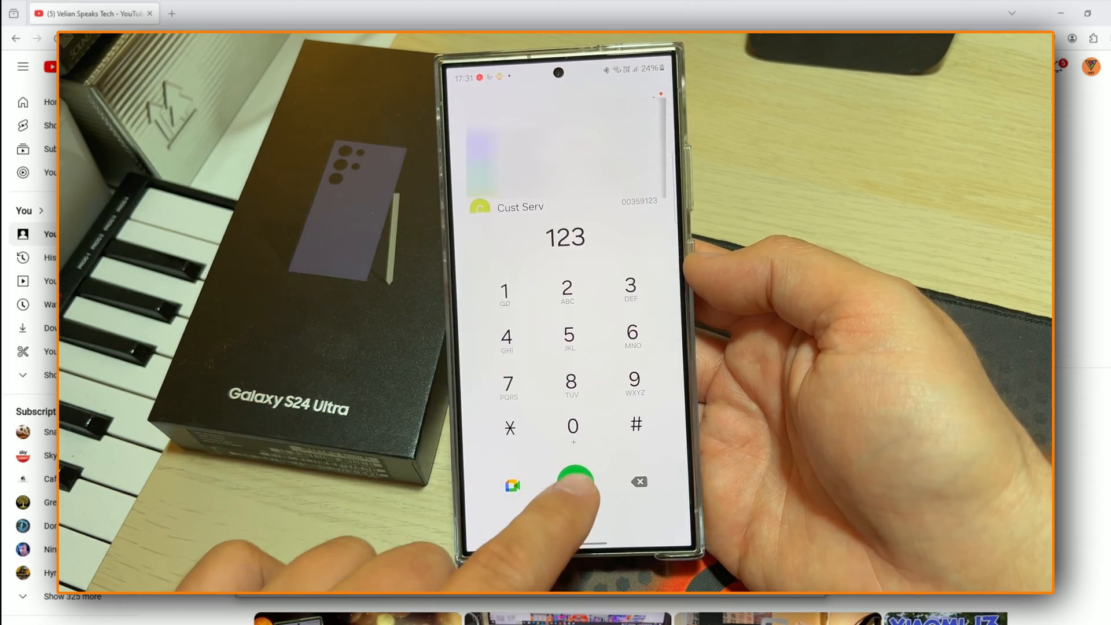
Call 123 before the region change, review the in-call buttons, and hang up
click(574, 479)
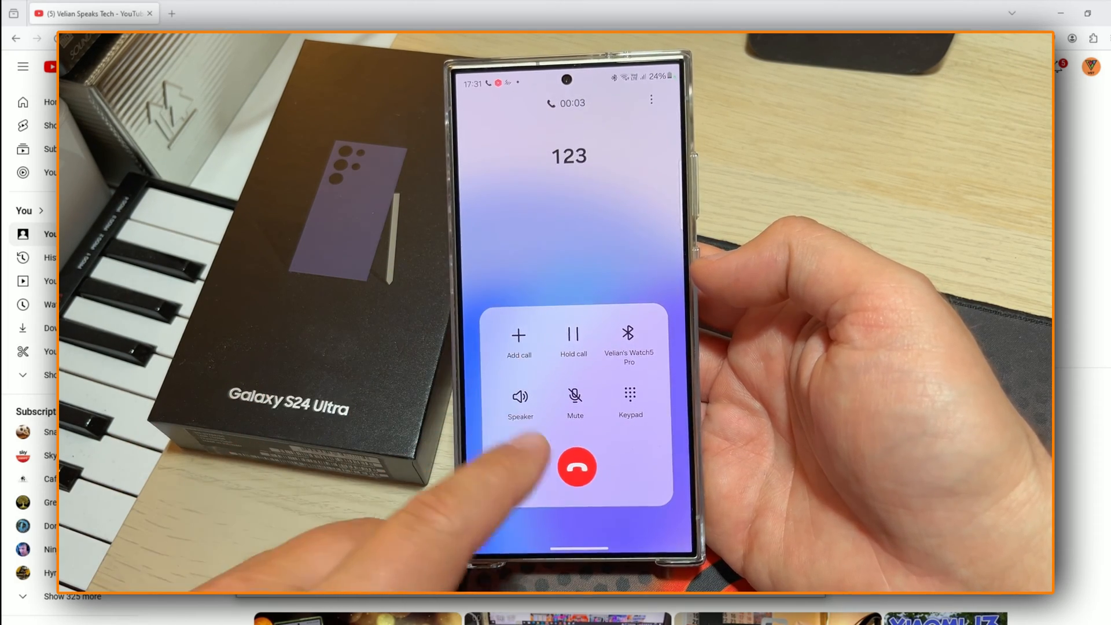
click(577, 466)
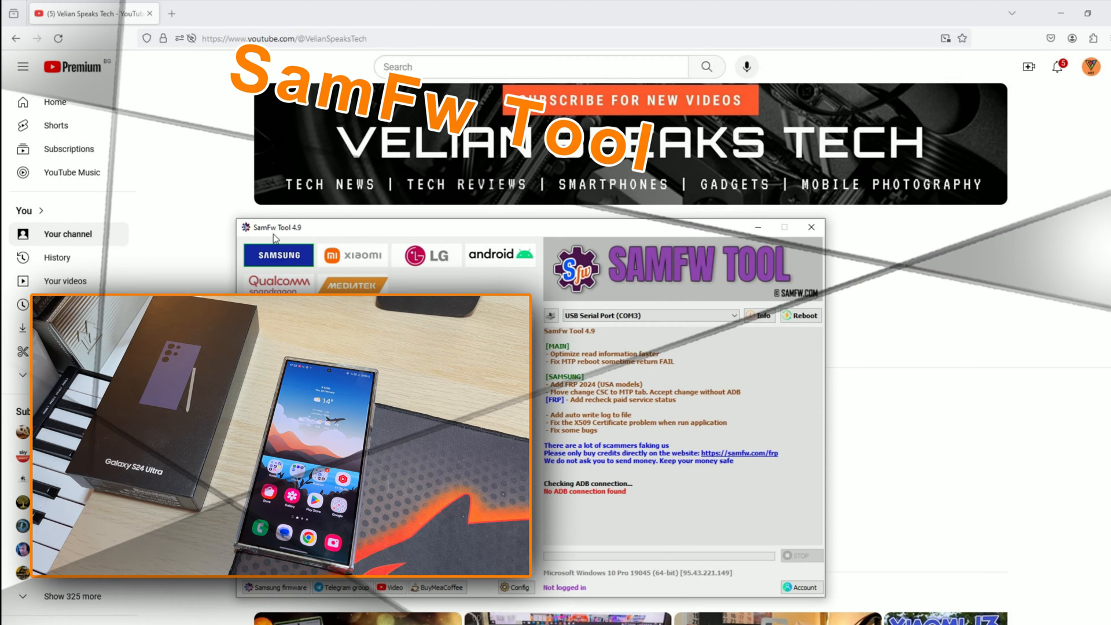
mouse_move(322, 231)
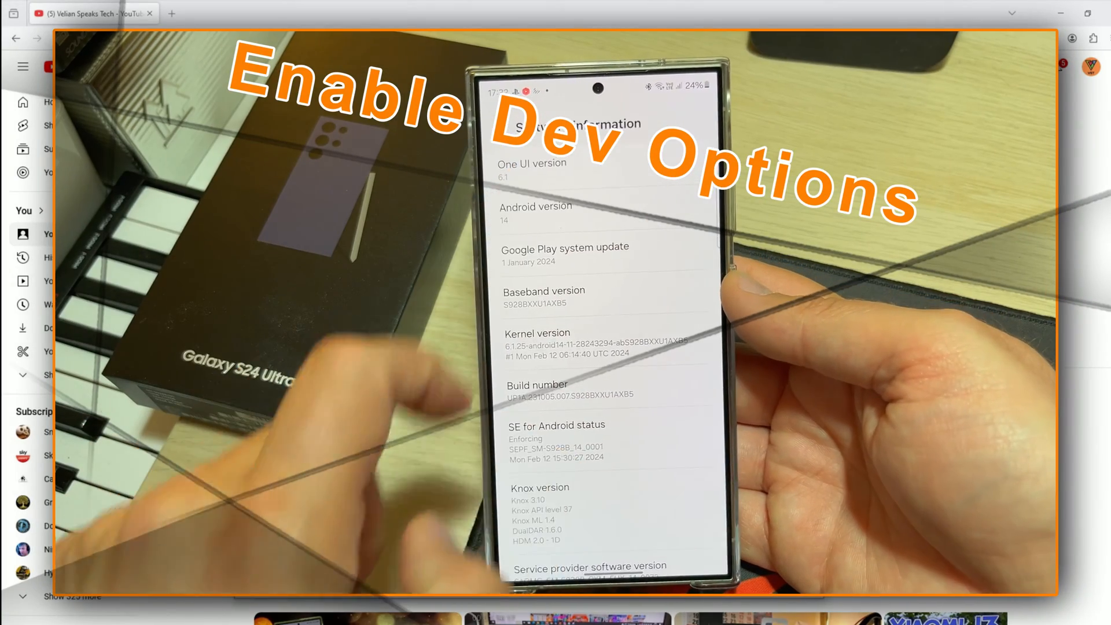
Unlock Developer options, enable USB debugging, and always allow debugging from this computer
click(537, 390)
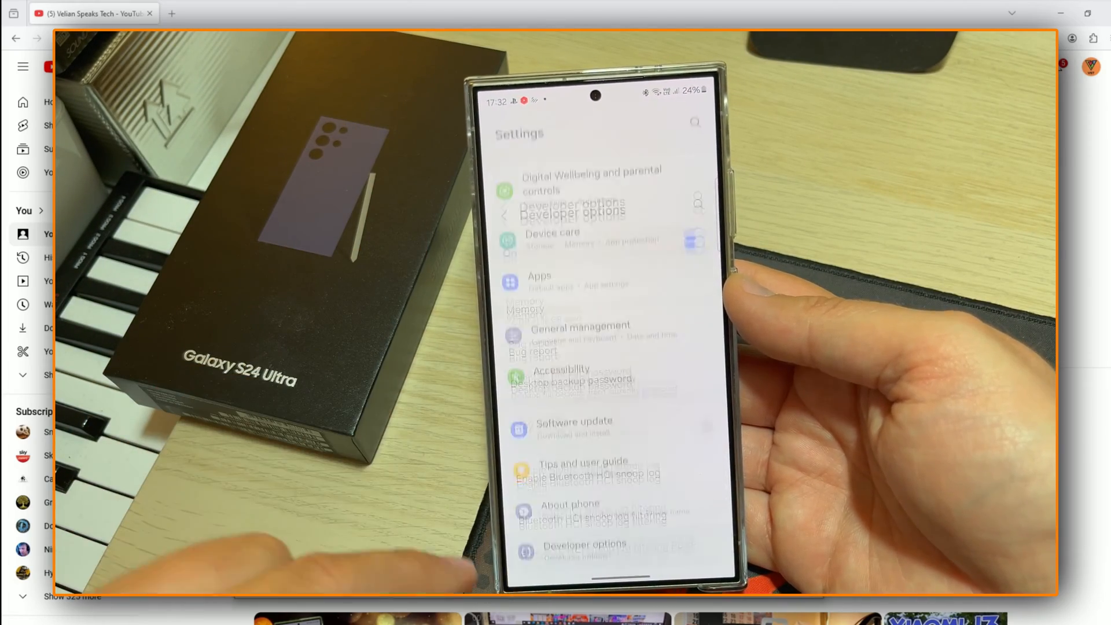
click(584, 552)
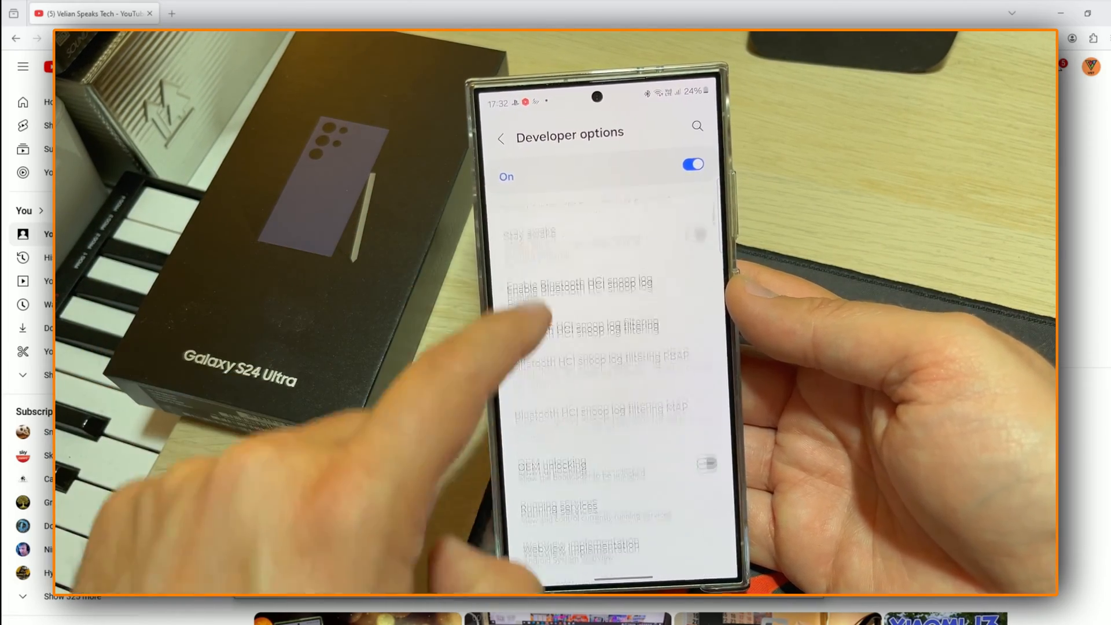
scroll(down, 3)
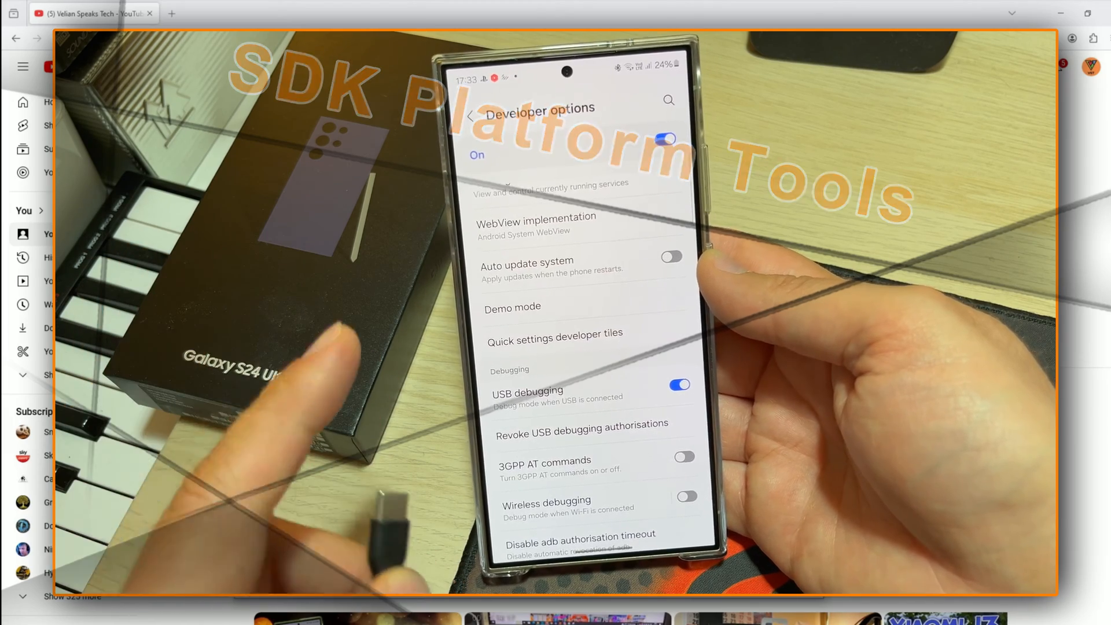
scroll(down, 3)
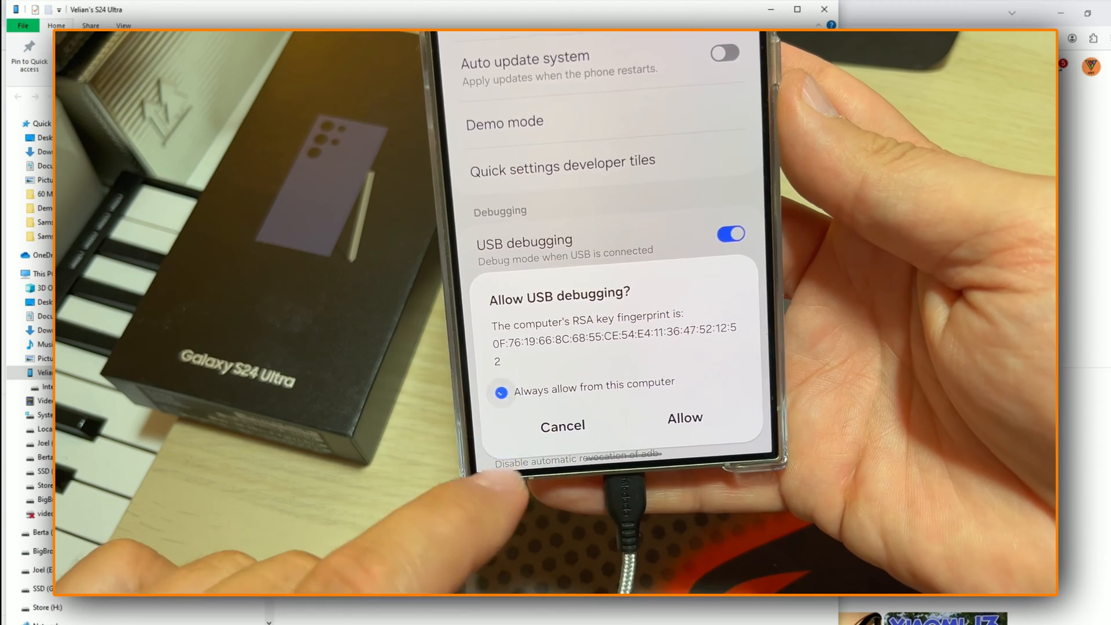
click(682, 417)
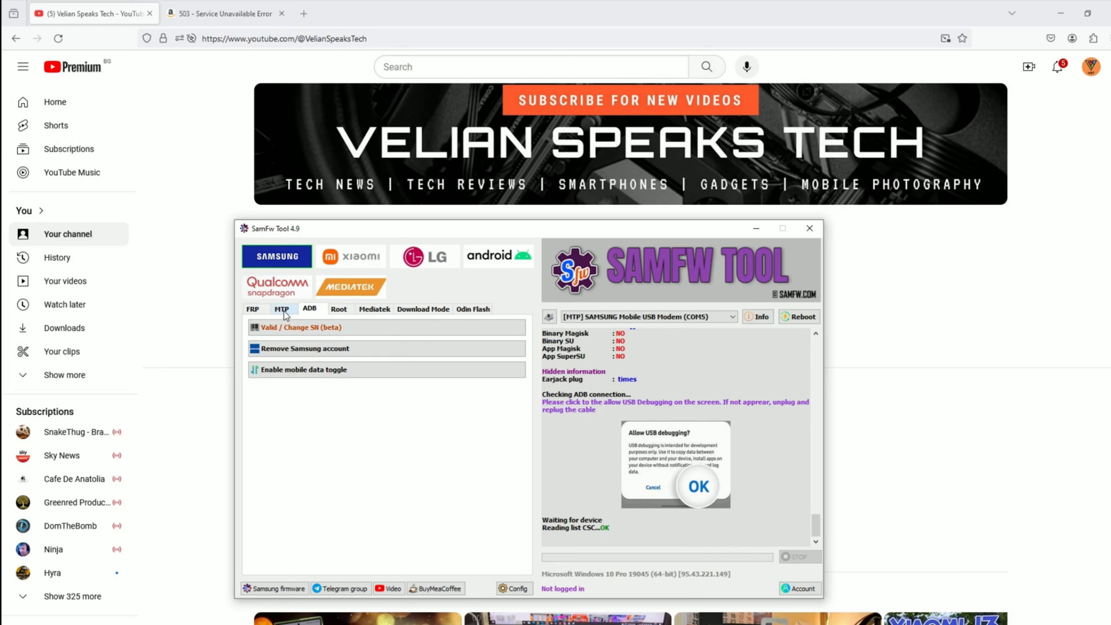
Run Change CSC from the MTP tab with code TH, confirming test mode via *#0*#
click(282, 308)
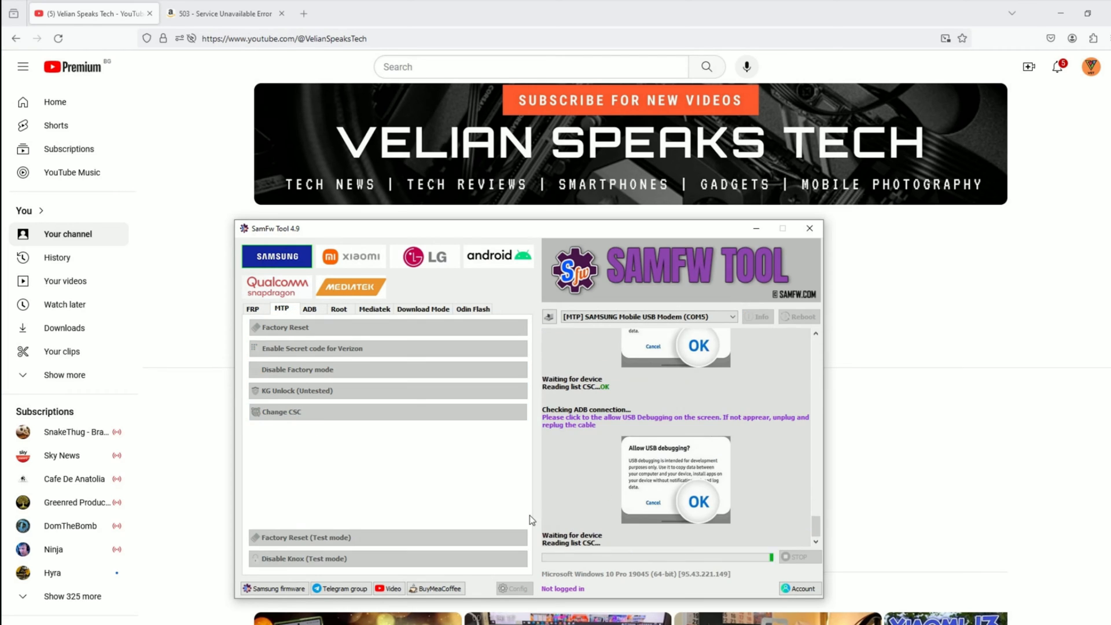
click(280, 411)
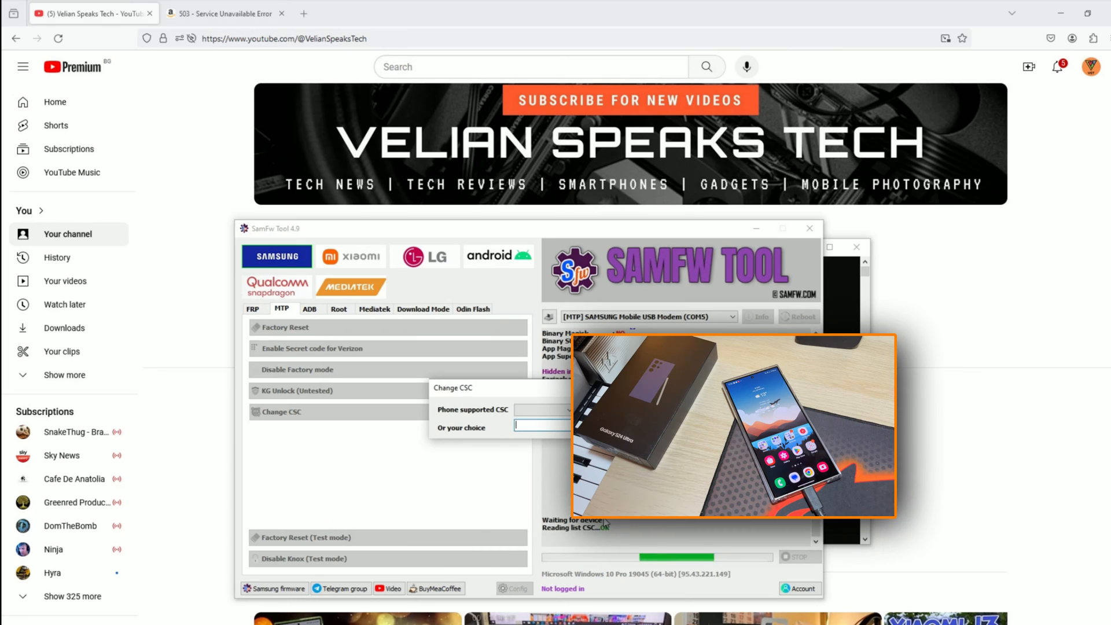
text(TH)
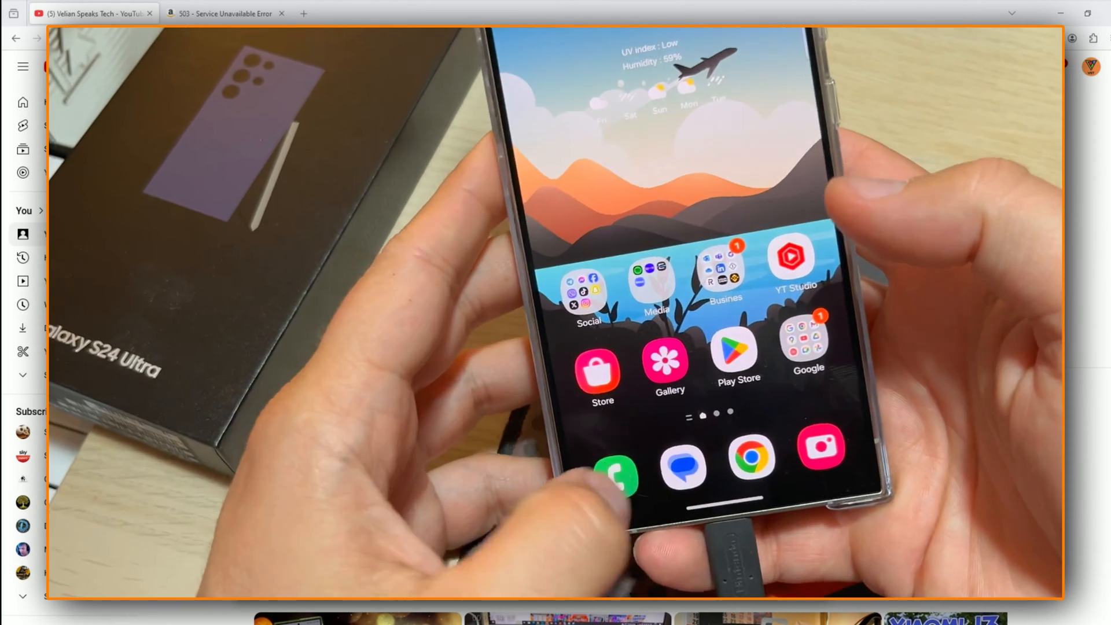
click(615, 472)
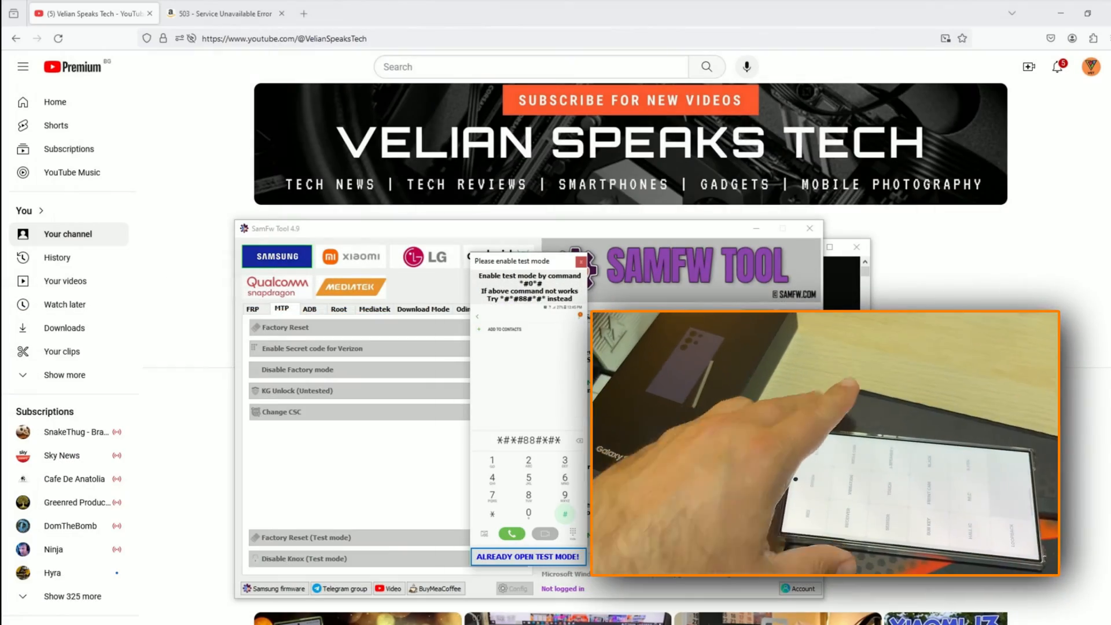
click(527, 556)
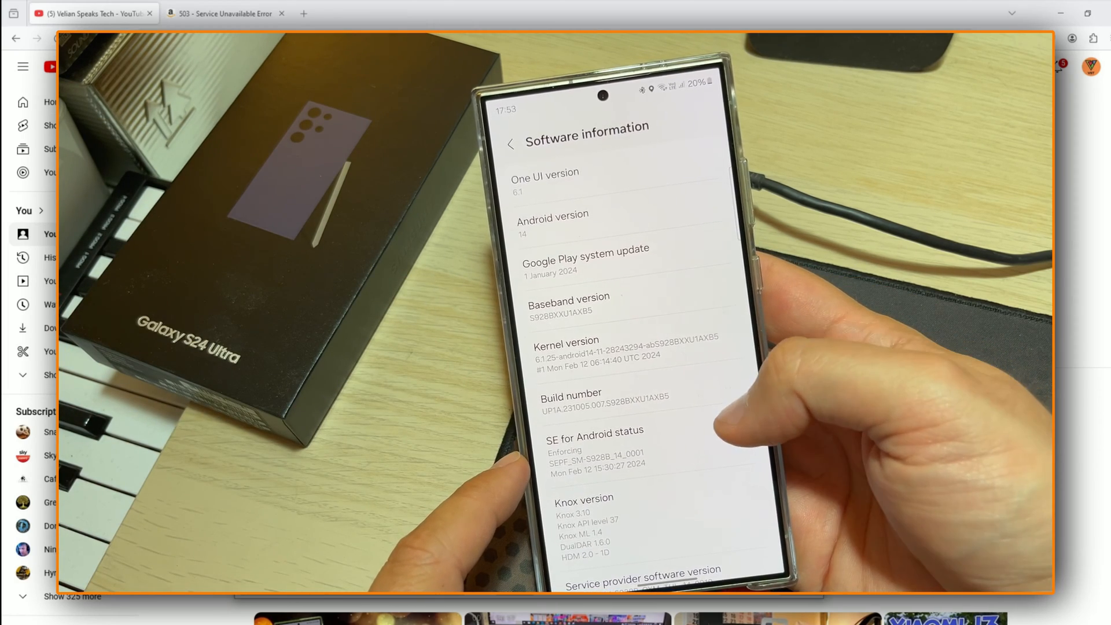
Call 123, record the call, stop, then record a second clip and finish
scroll(down, 3)
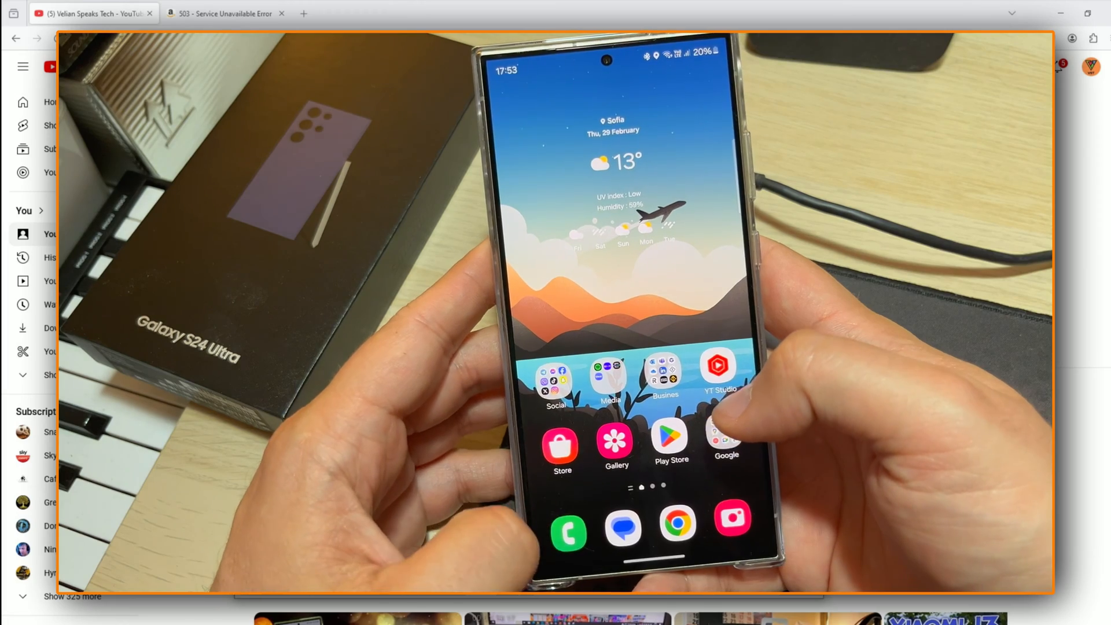
click(567, 528)
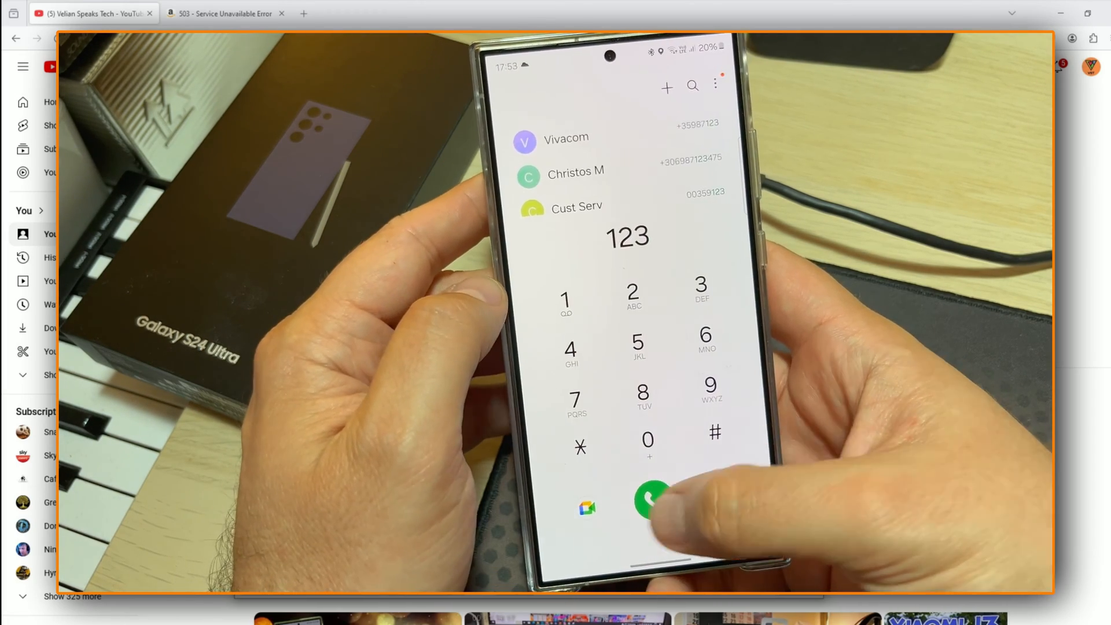
click(652, 503)
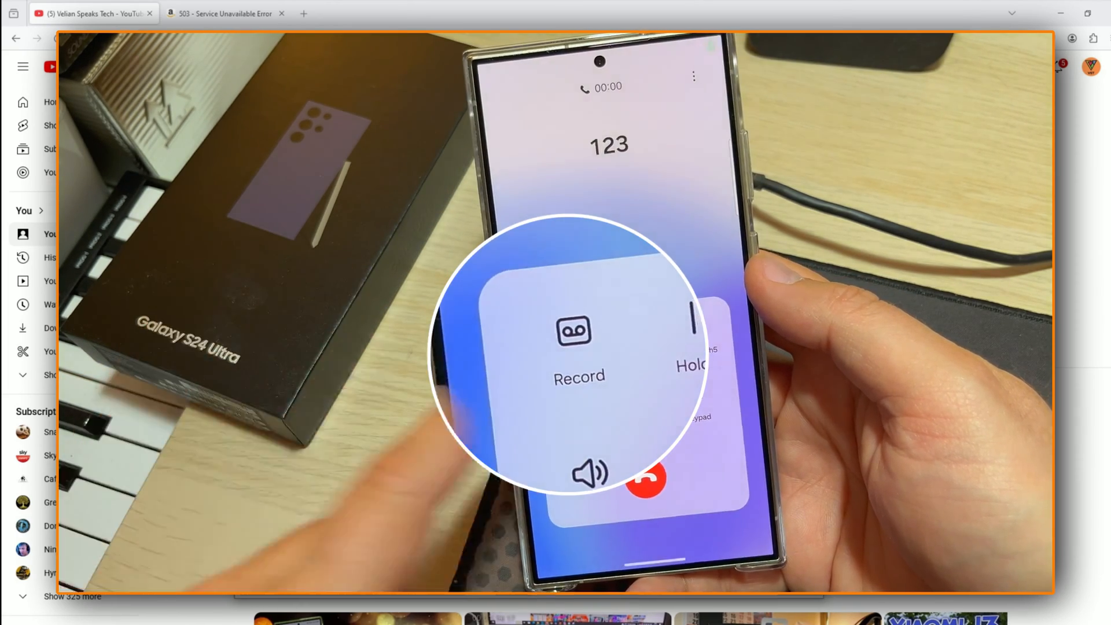
click(579, 340)
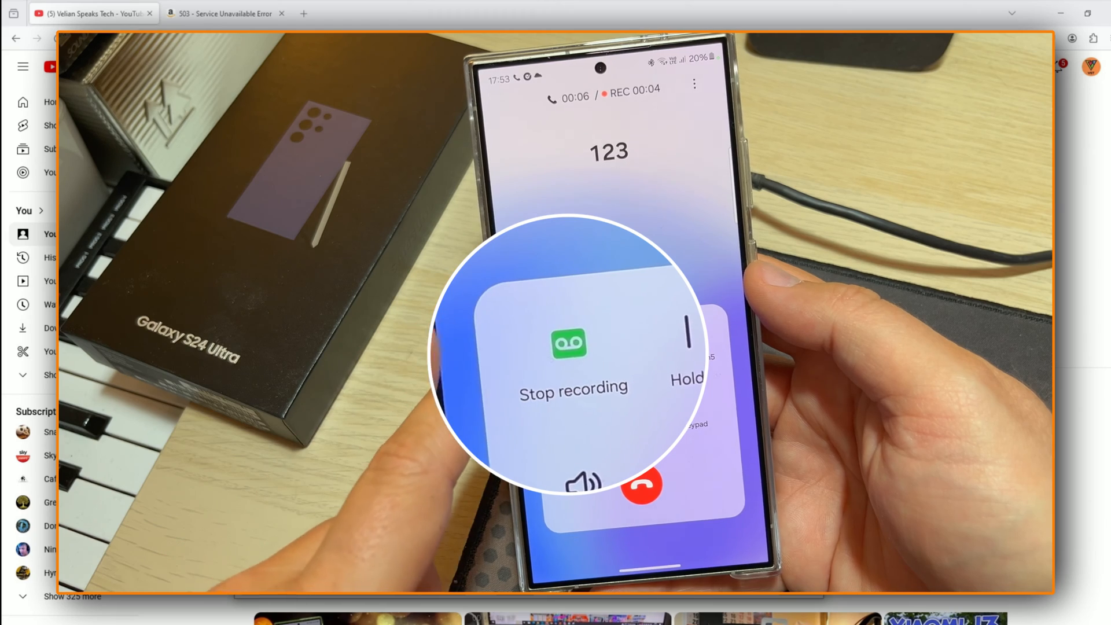
click(569, 347)
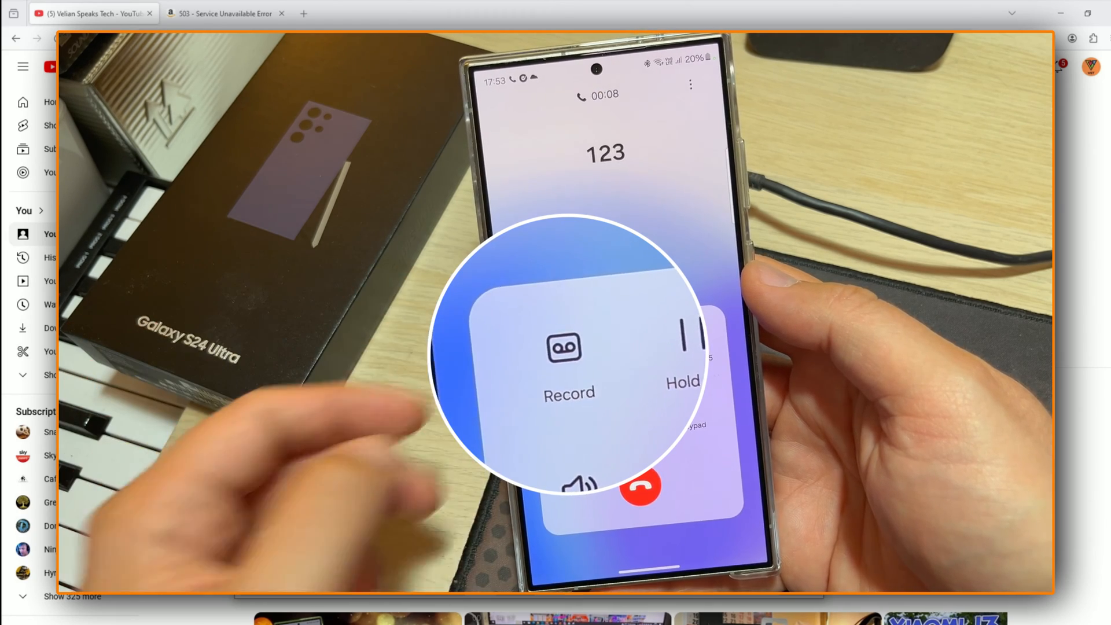
click(569, 354)
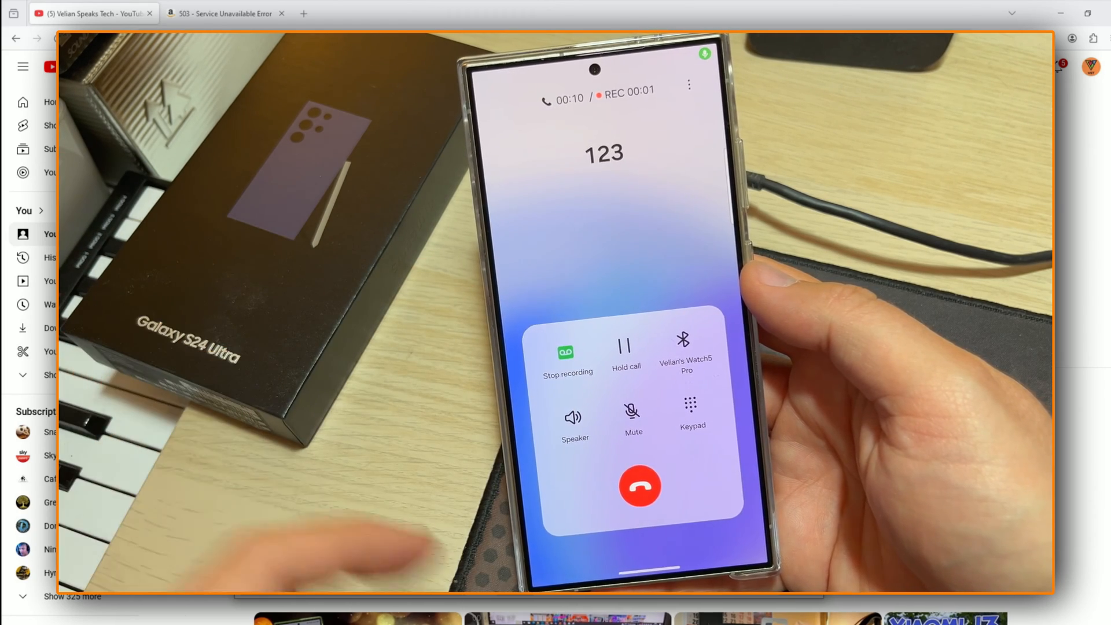
click(640, 486)
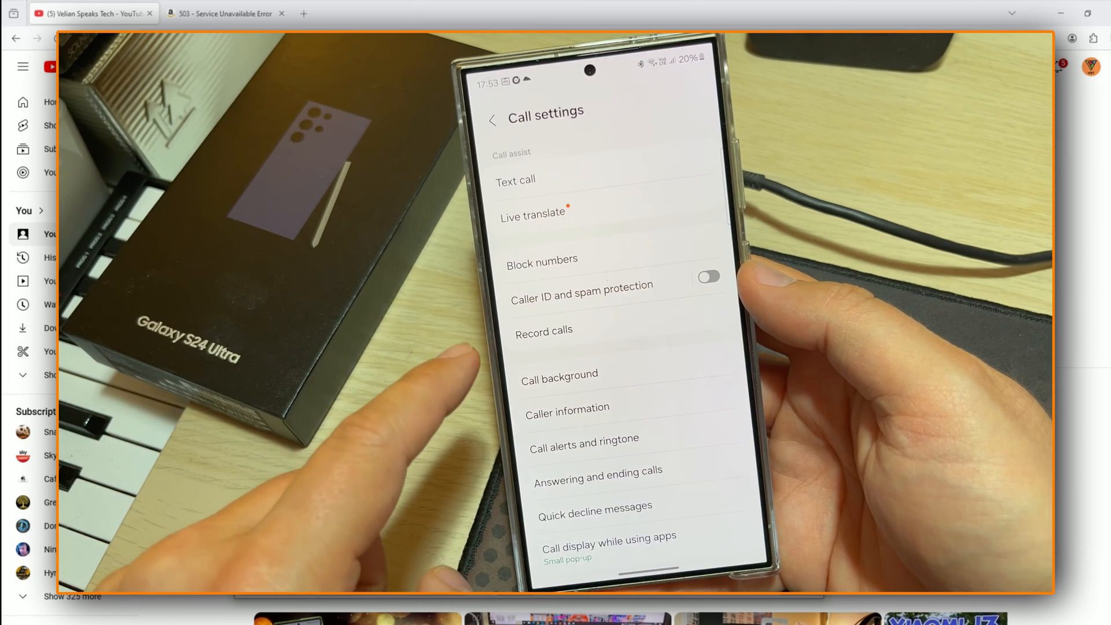
Open Recorded calls from the call recording settings, play a recording, and close the player
click(543, 331)
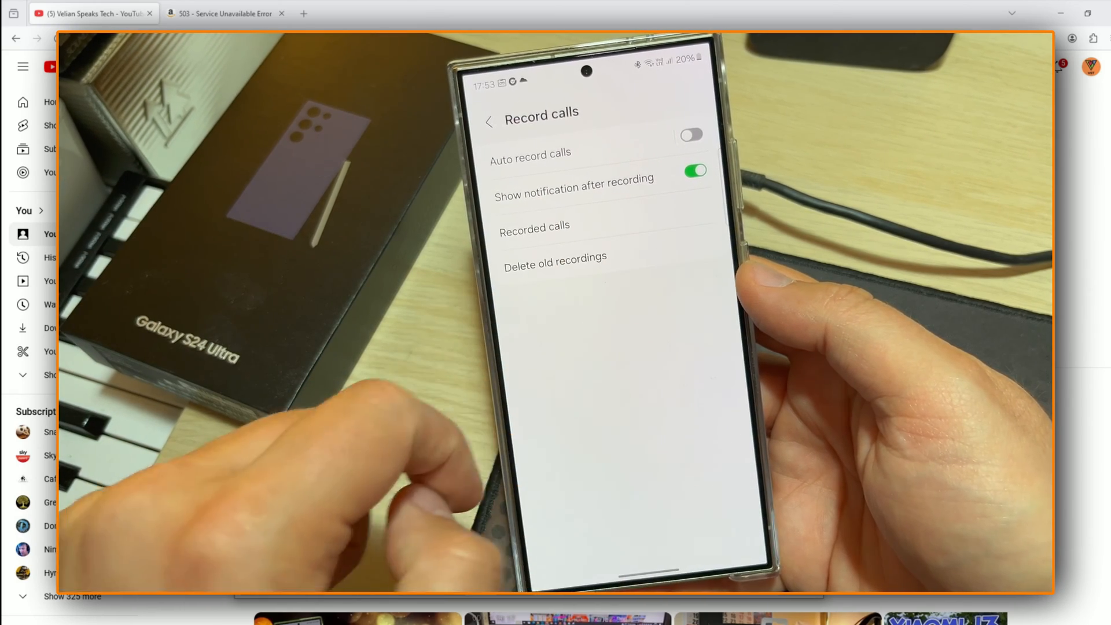
click(534, 224)
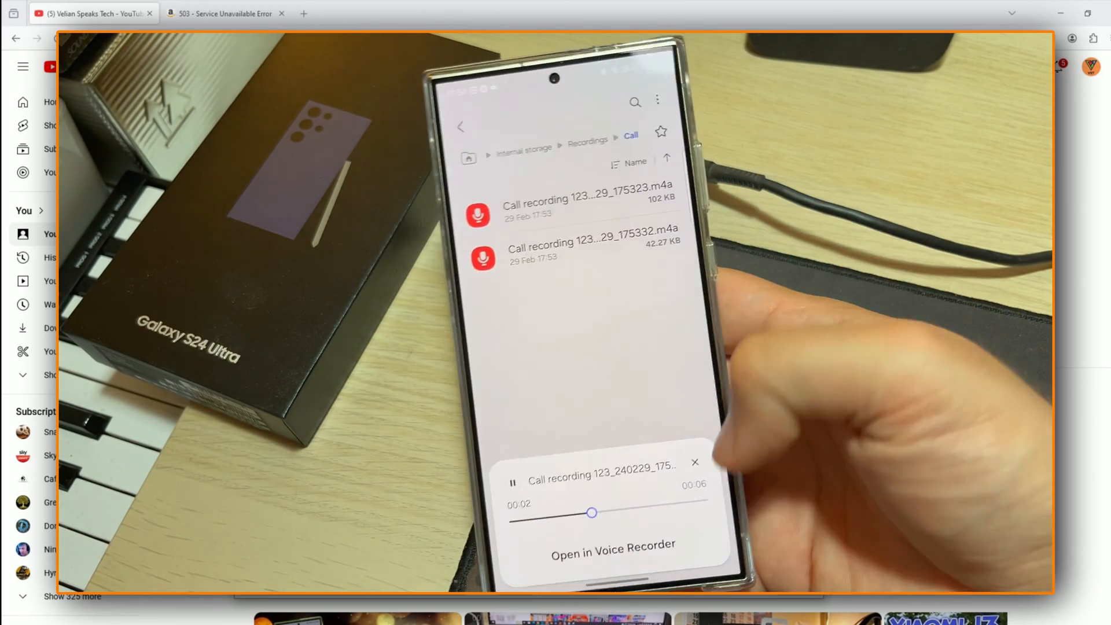
click(695, 462)
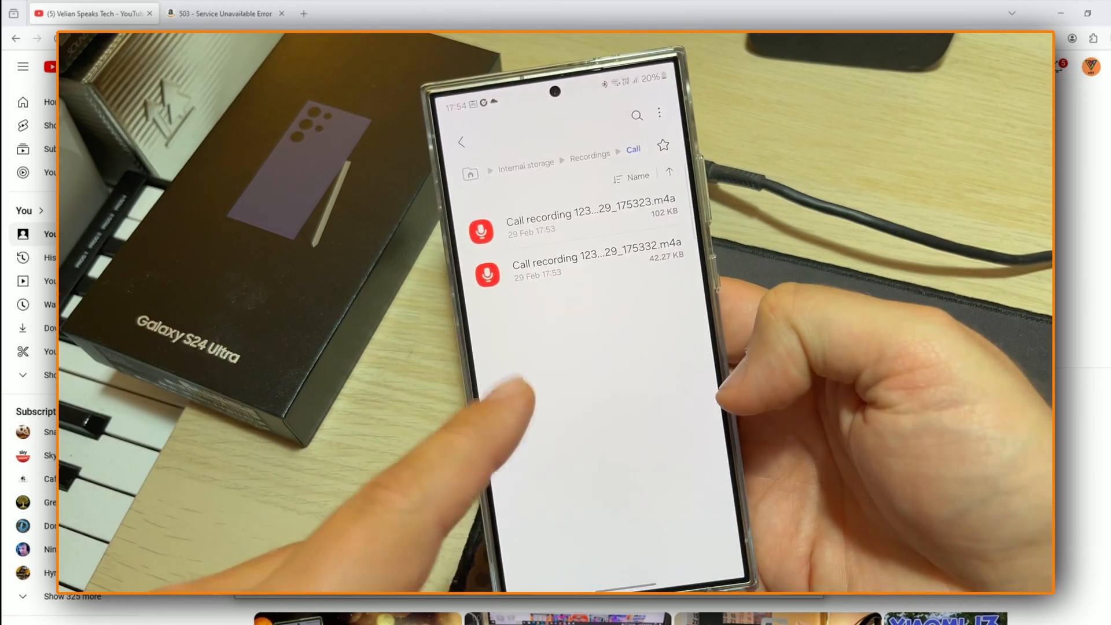